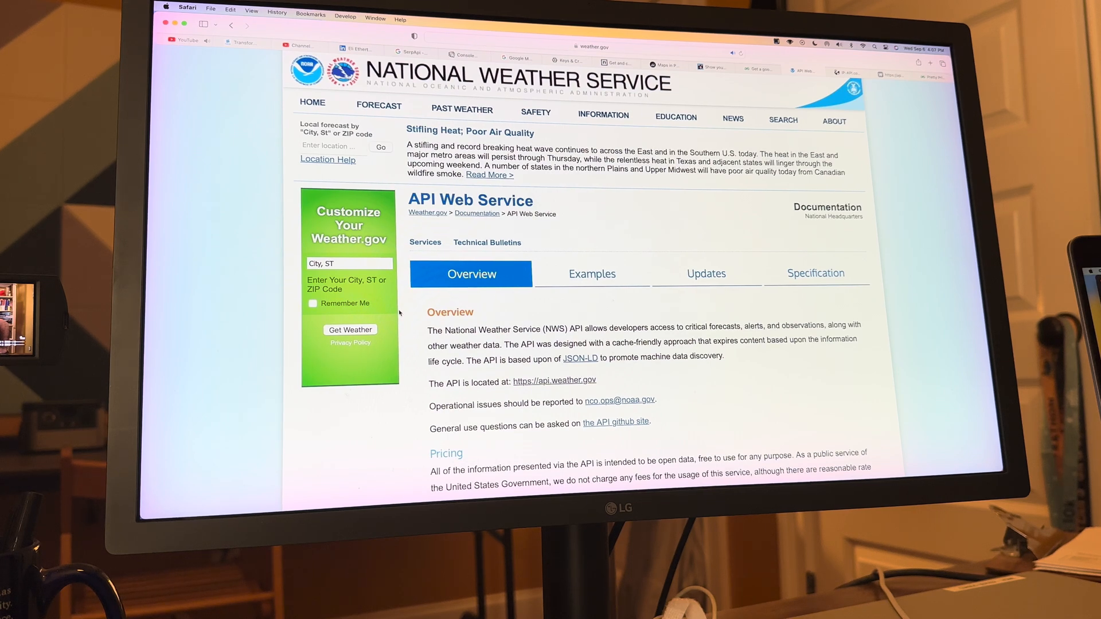
Show the NWS API Examples and reach the 'How do I get alerts?' section
click(591, 273)
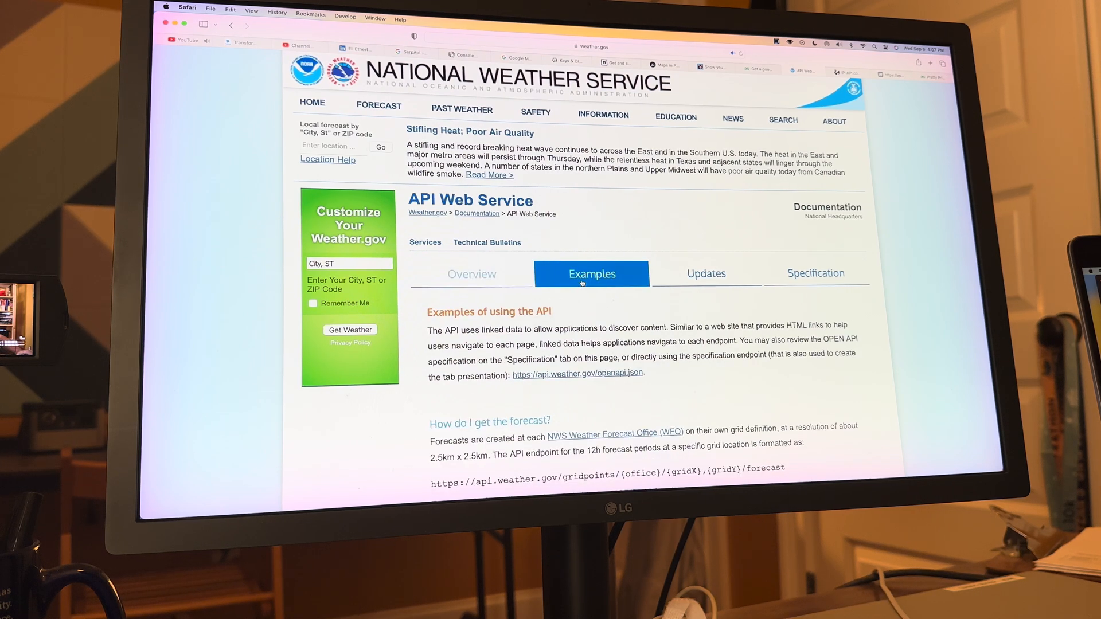
scroll(down, 3)
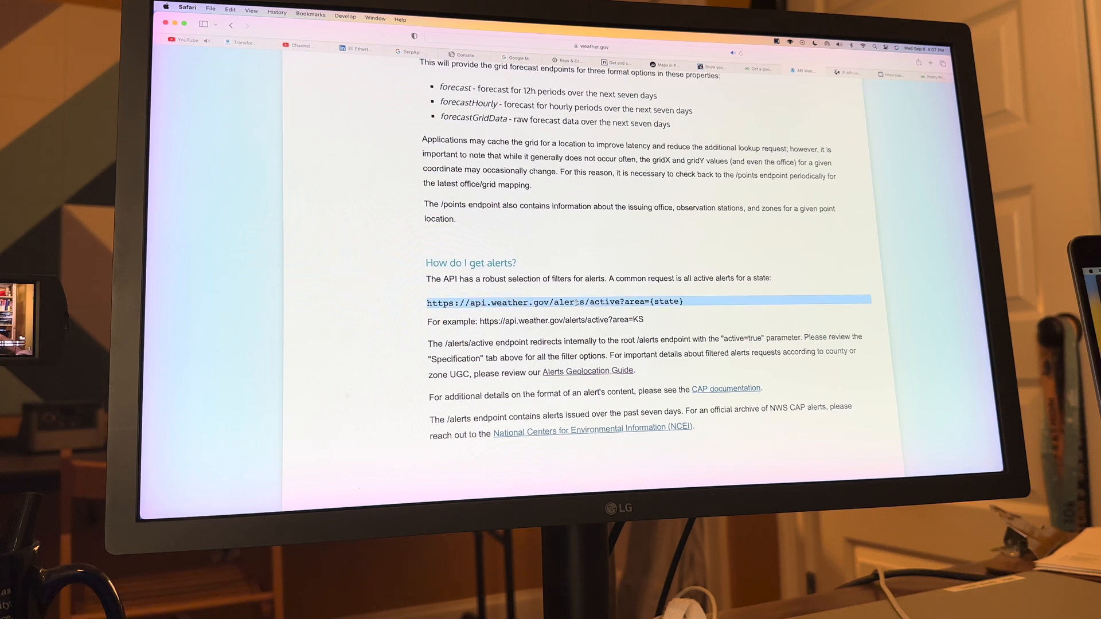
mouse_move(674, 328)
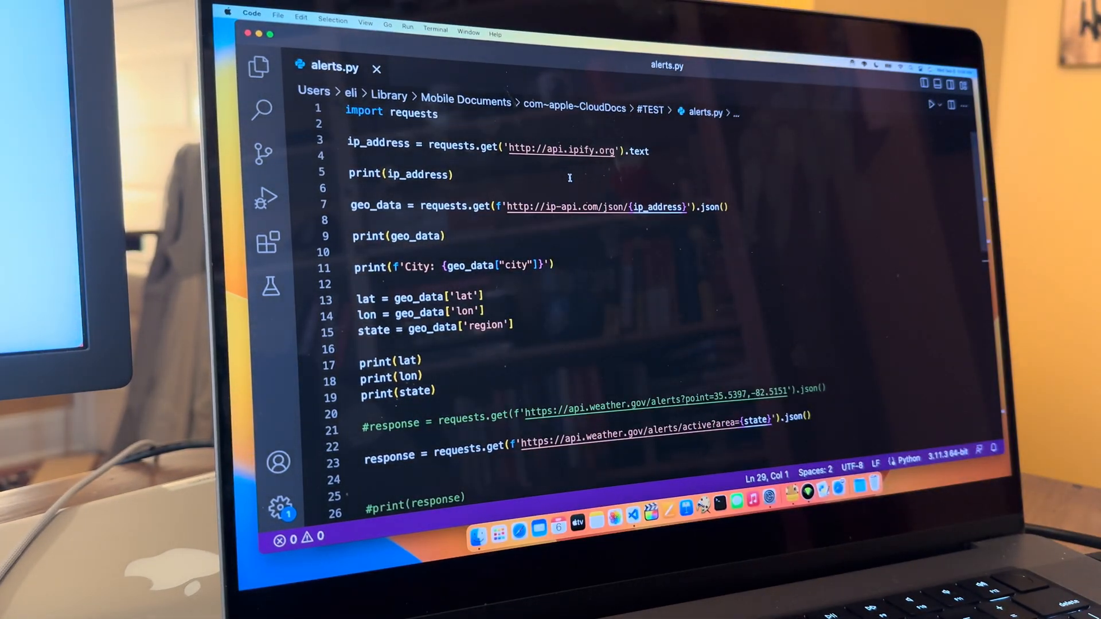
mouse_move(582, 216)
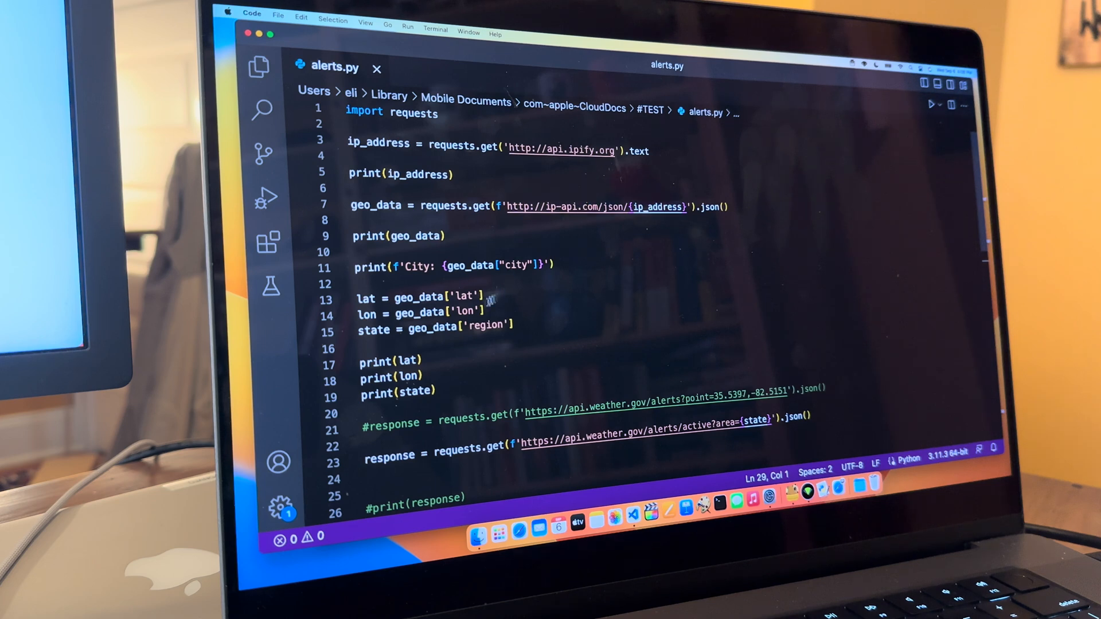
double_click(365, 298)
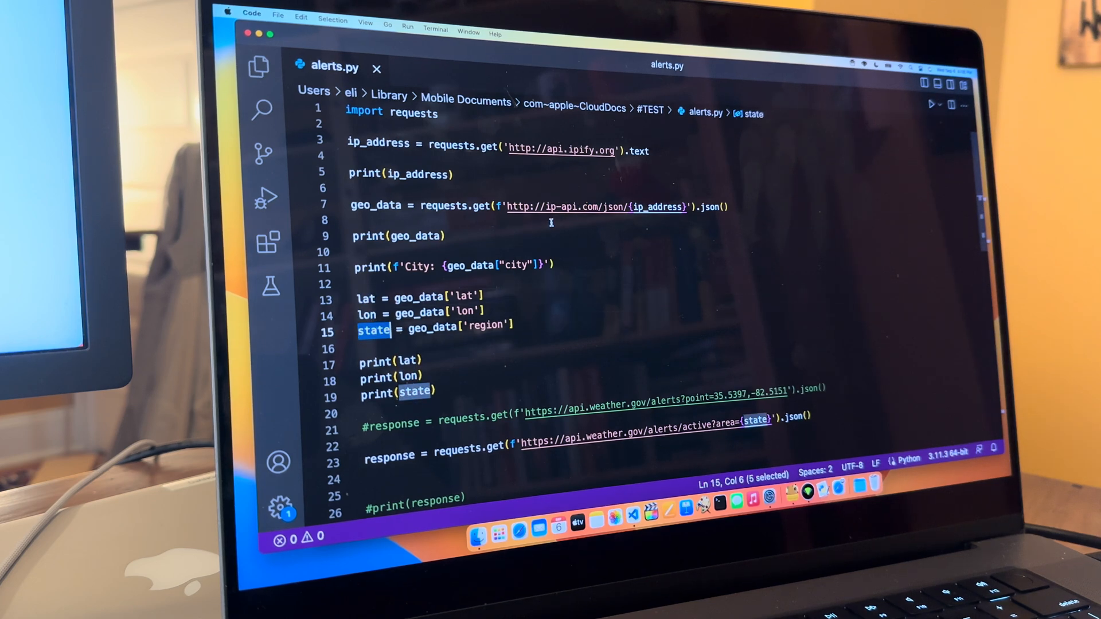
scroll(down, 3)
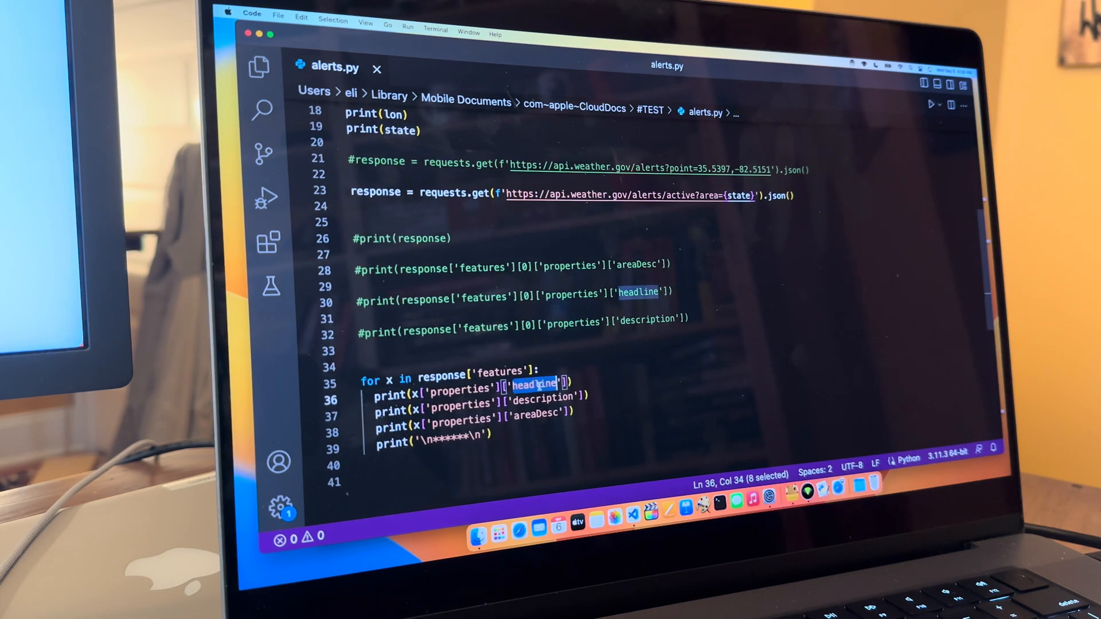
double_click(541, 397)
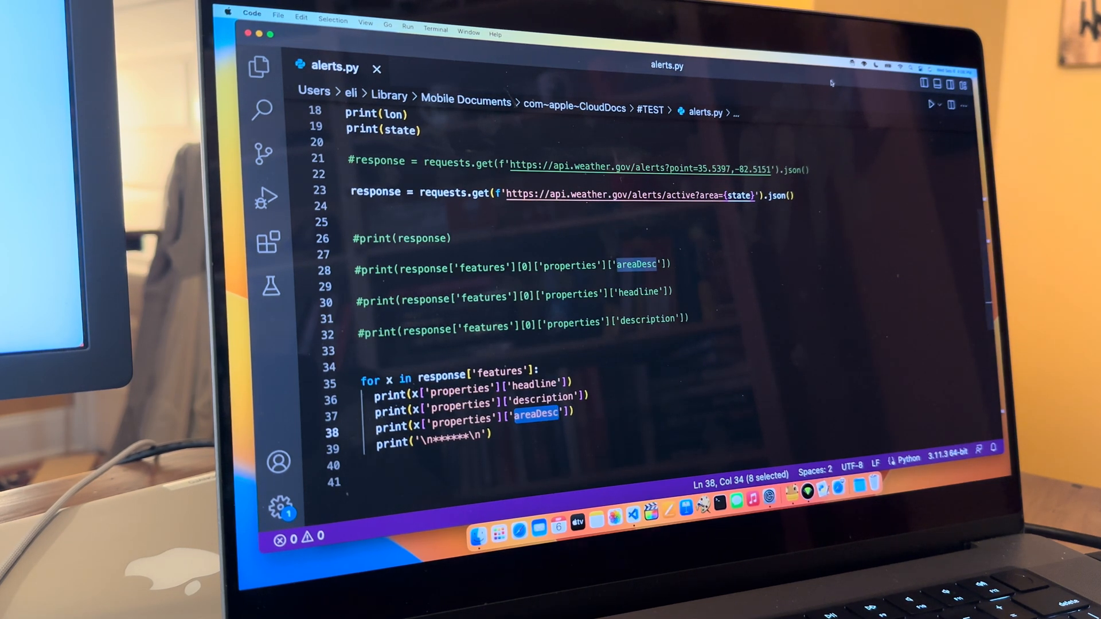
click(856, 63)
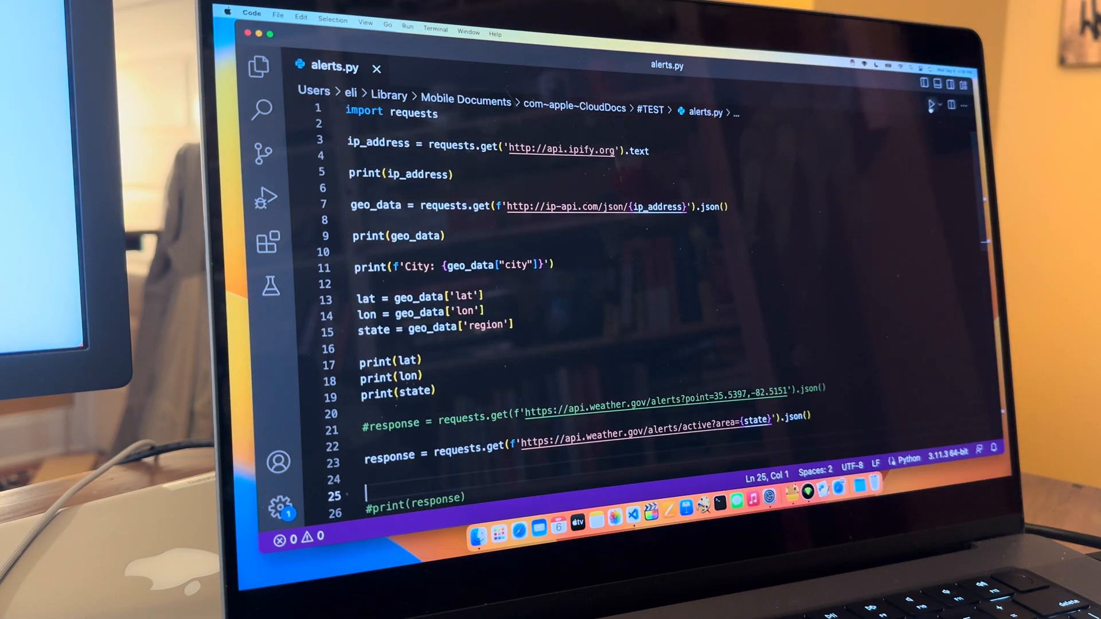
click(932, 105)
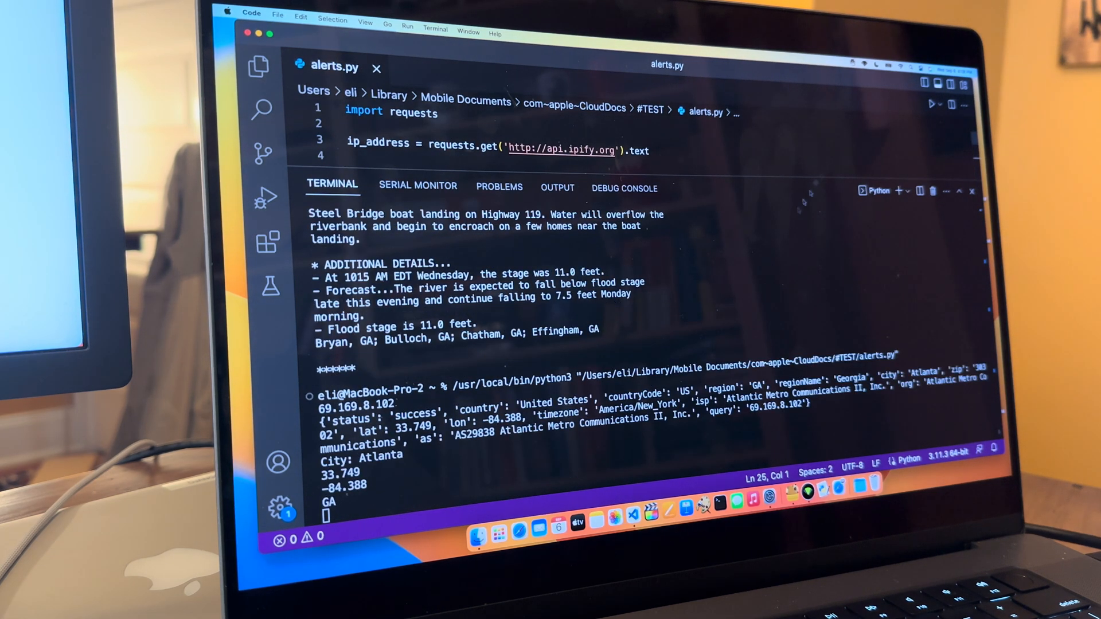
scroll(down, 3)
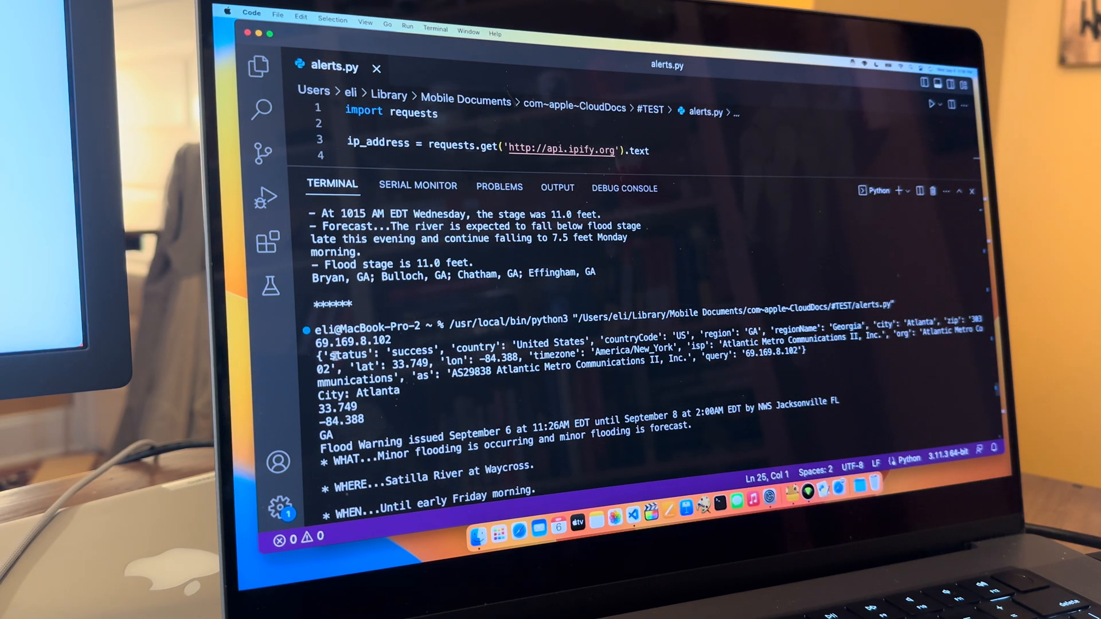
drag(327, 350, 804, 379)
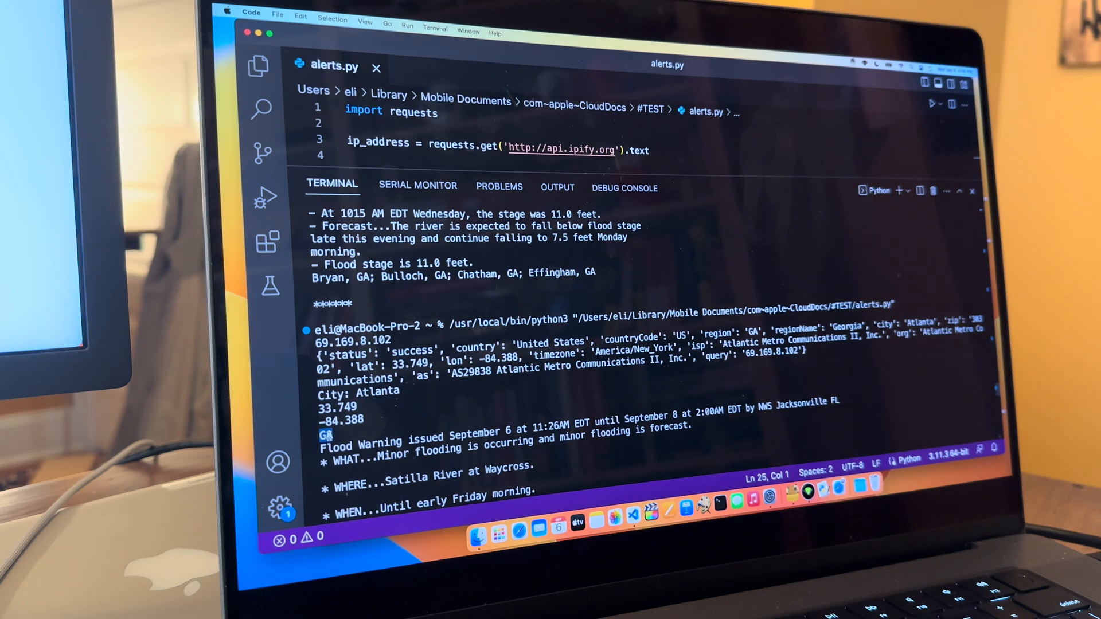
scroll(down, 3)
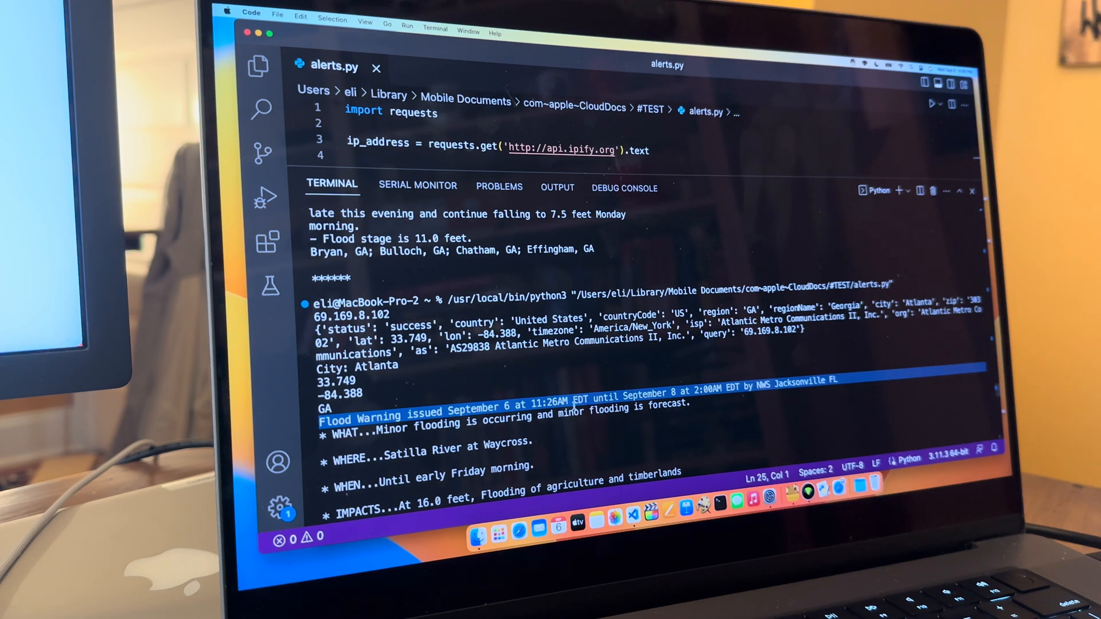
scroll(down, 3)
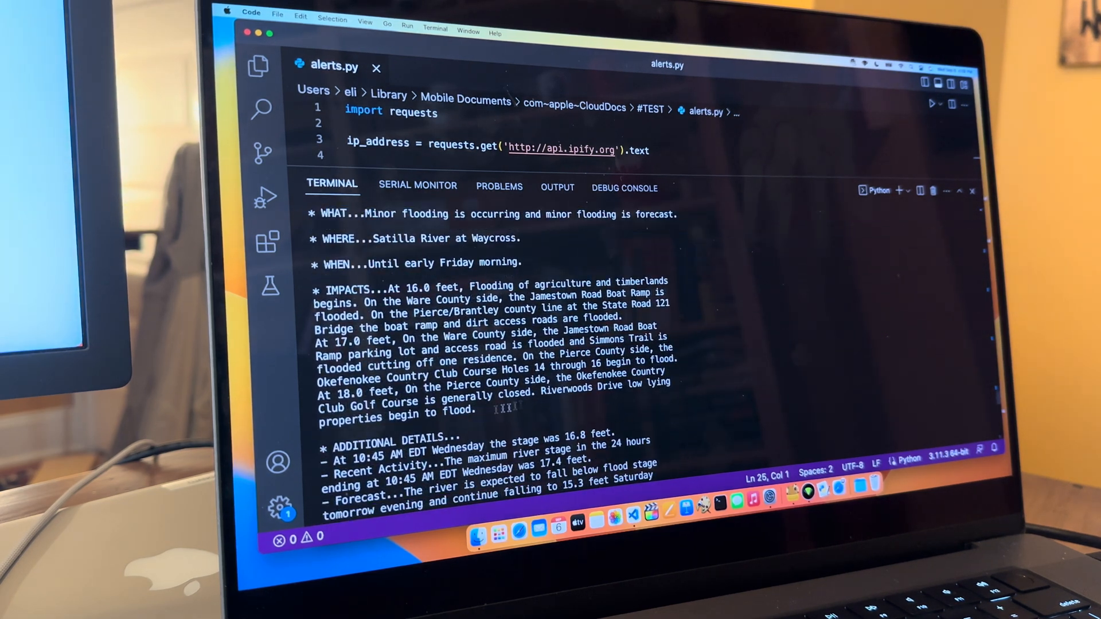
scroll(down, 3)
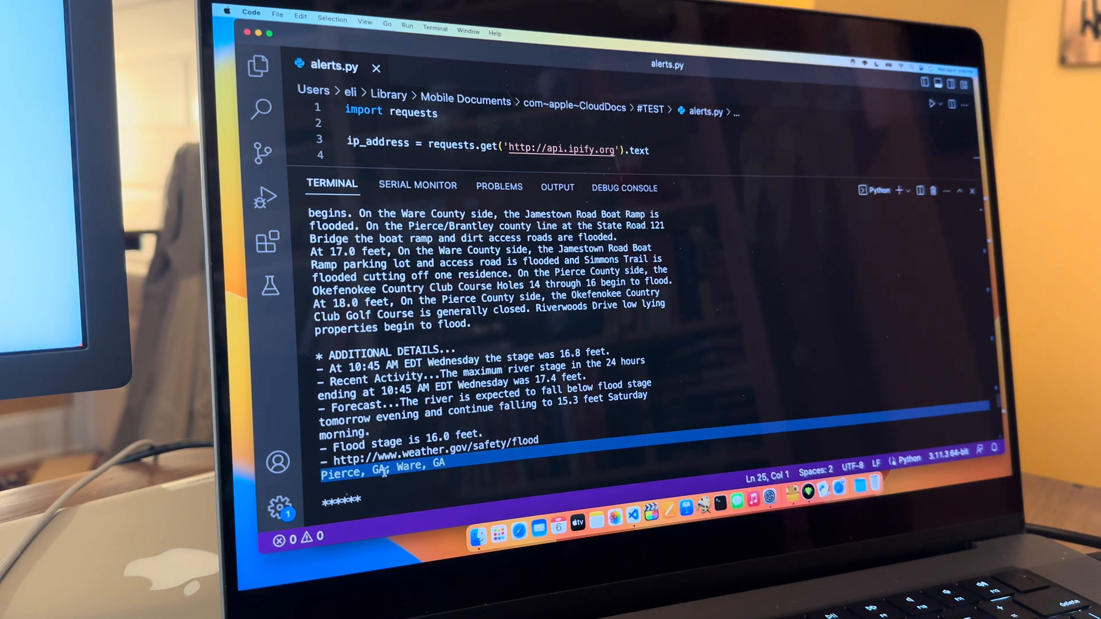
scroll(down, 3)
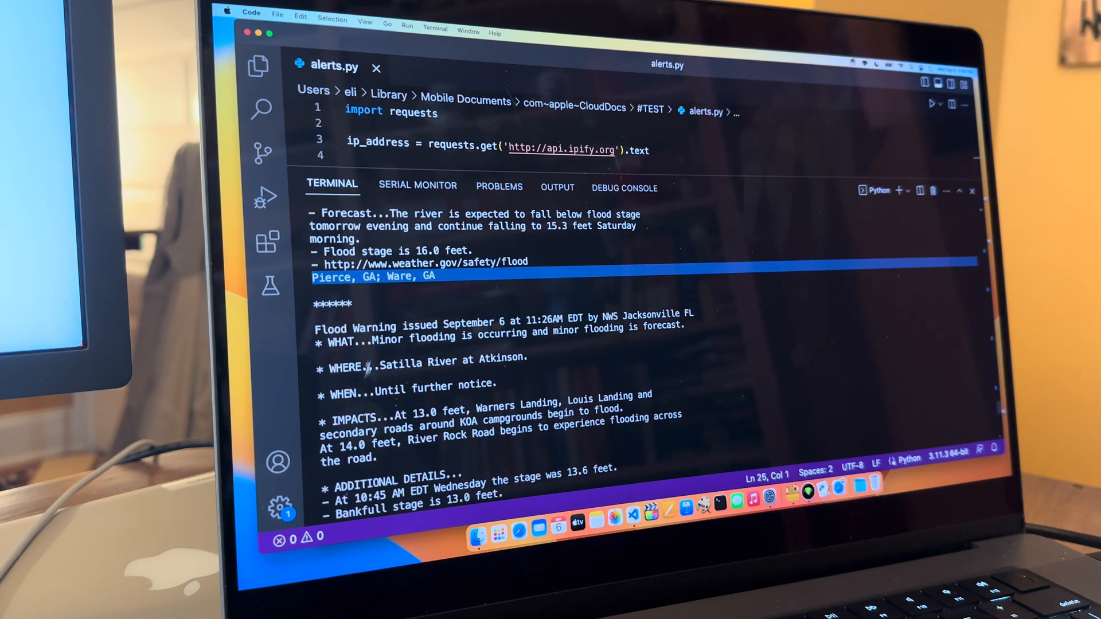
scroll(down, 3)
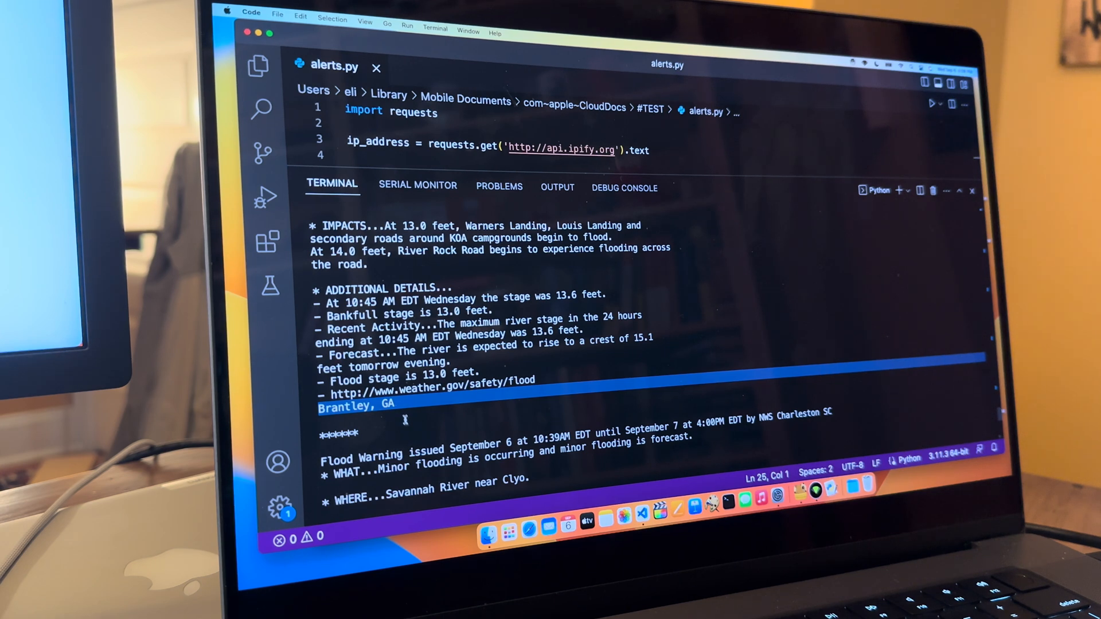
mouse_move(404, 406)
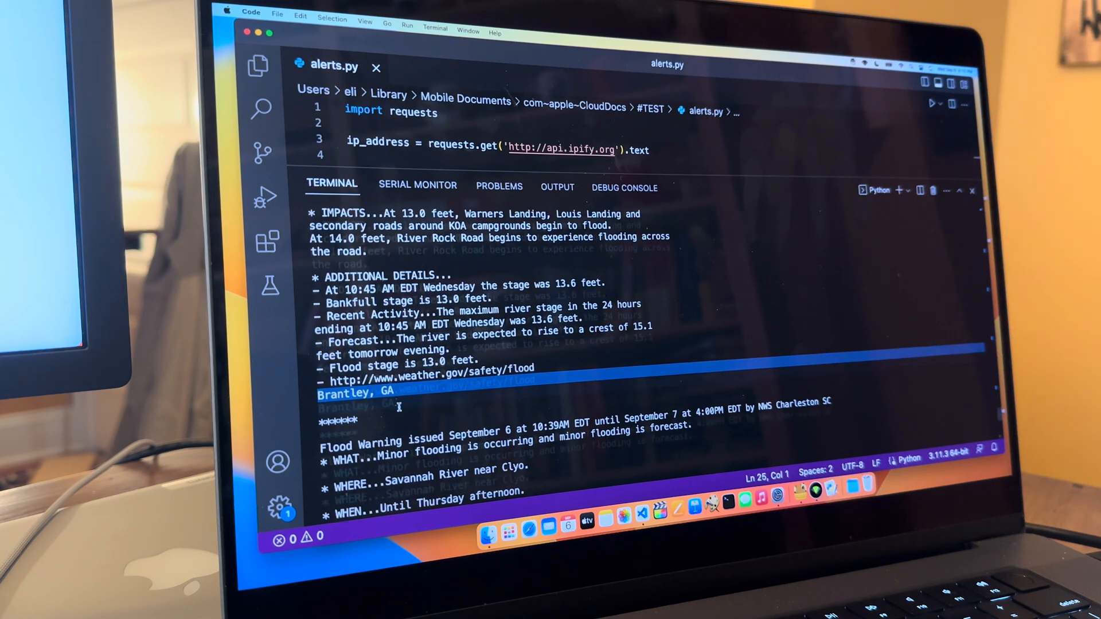
scroll(down, 3)
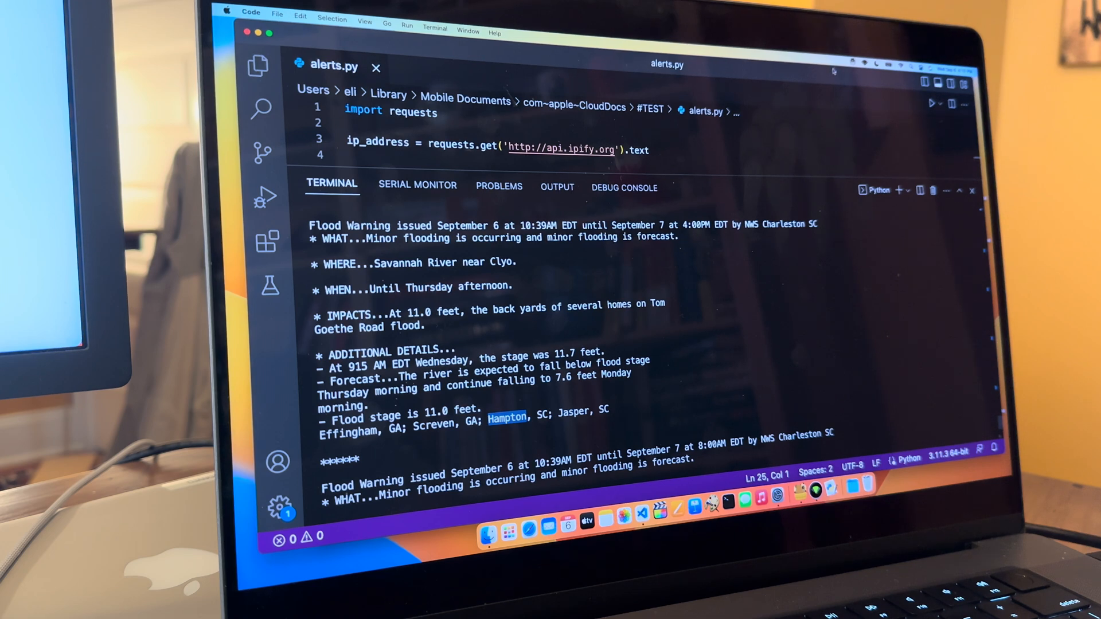
Run alerts.py again and review the Terminal output listing Texas heat and ozone advisories for Dallas
click(856, 62)
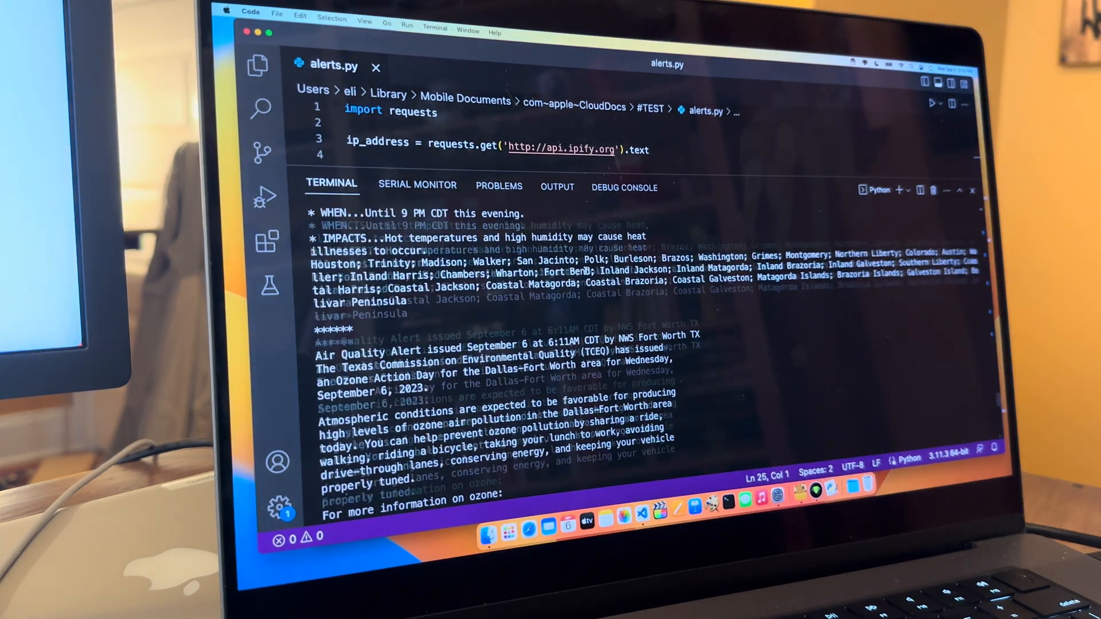
scroll(down, 3)
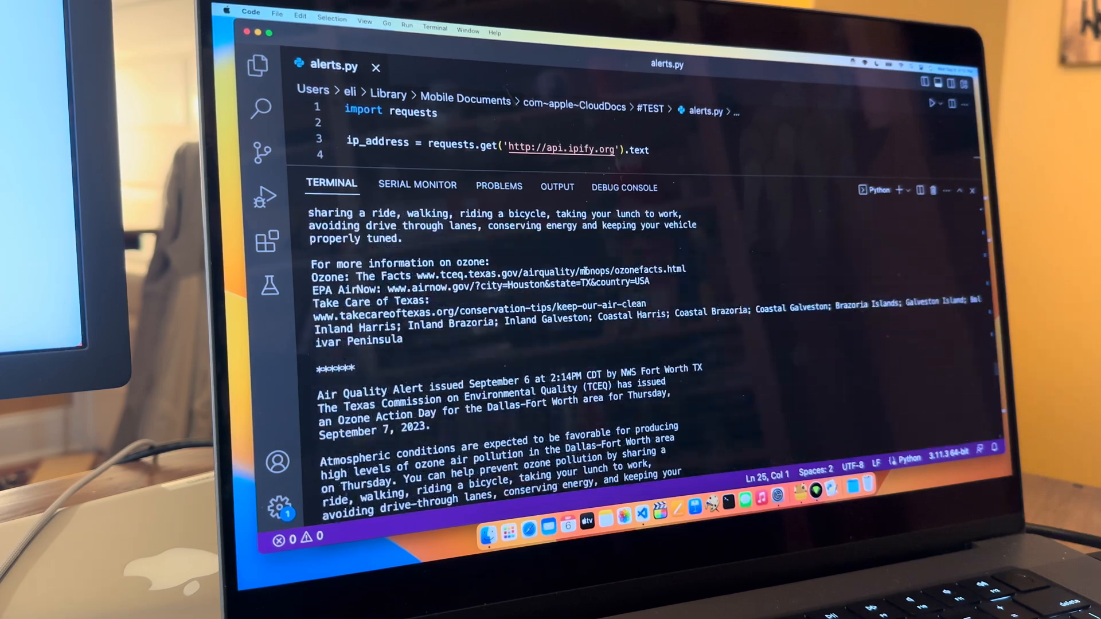
scroll(down, 3)
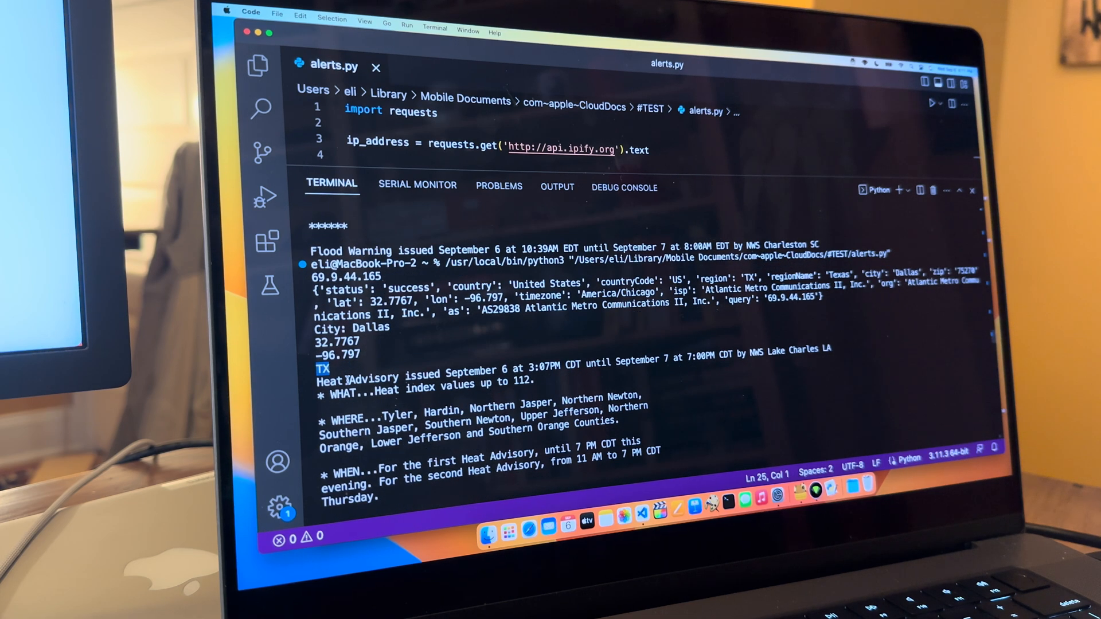
drag(320, 368, 828, 379)
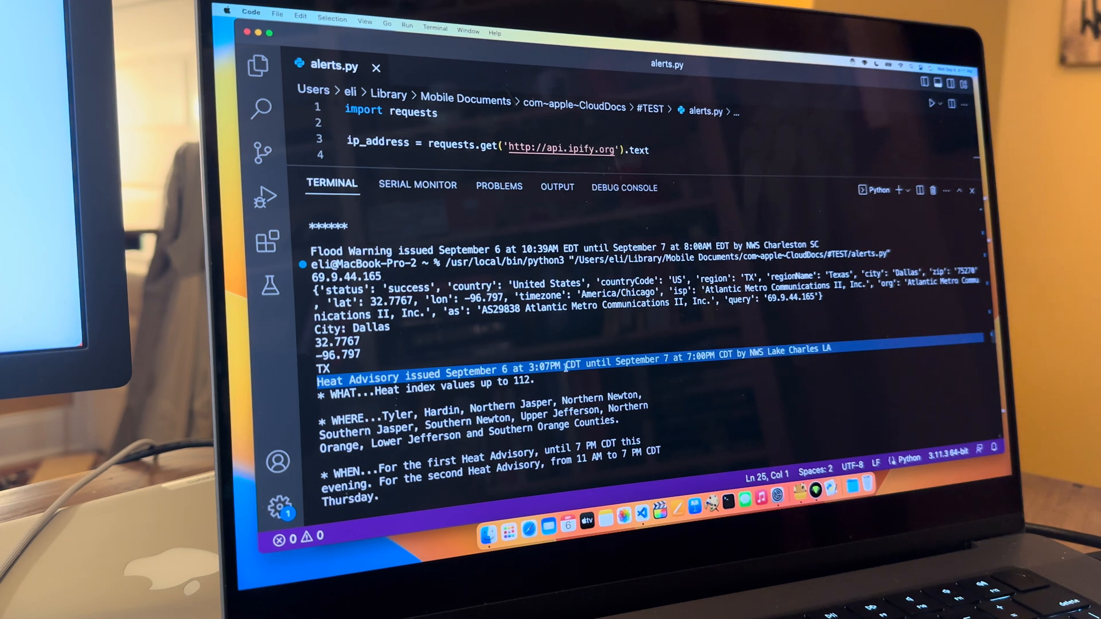
scroll(down, 3)
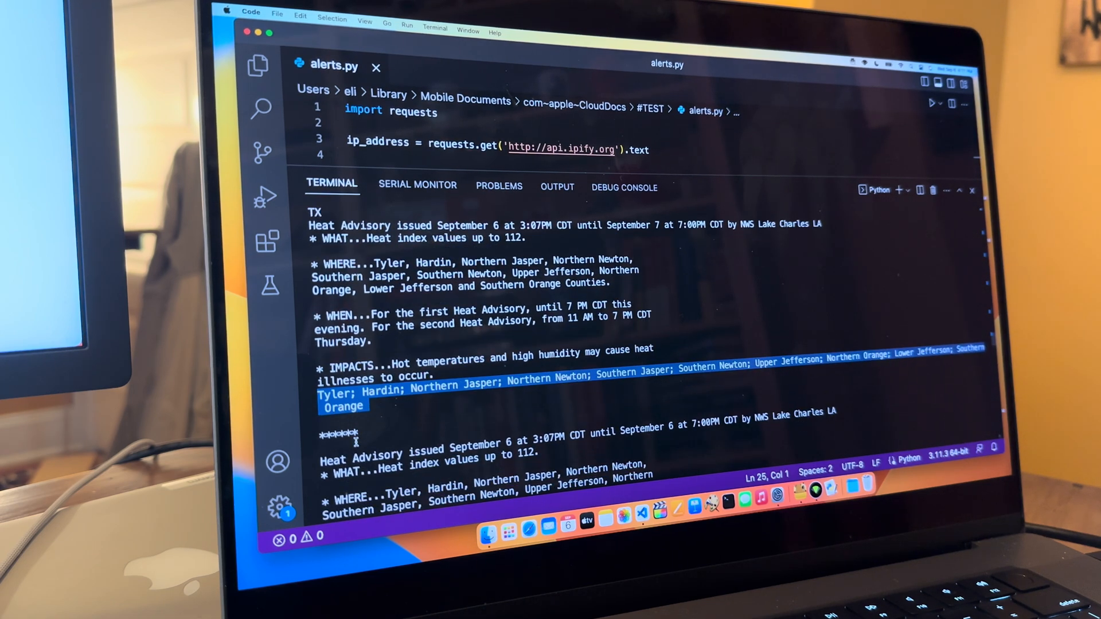
scroll(down, 3)
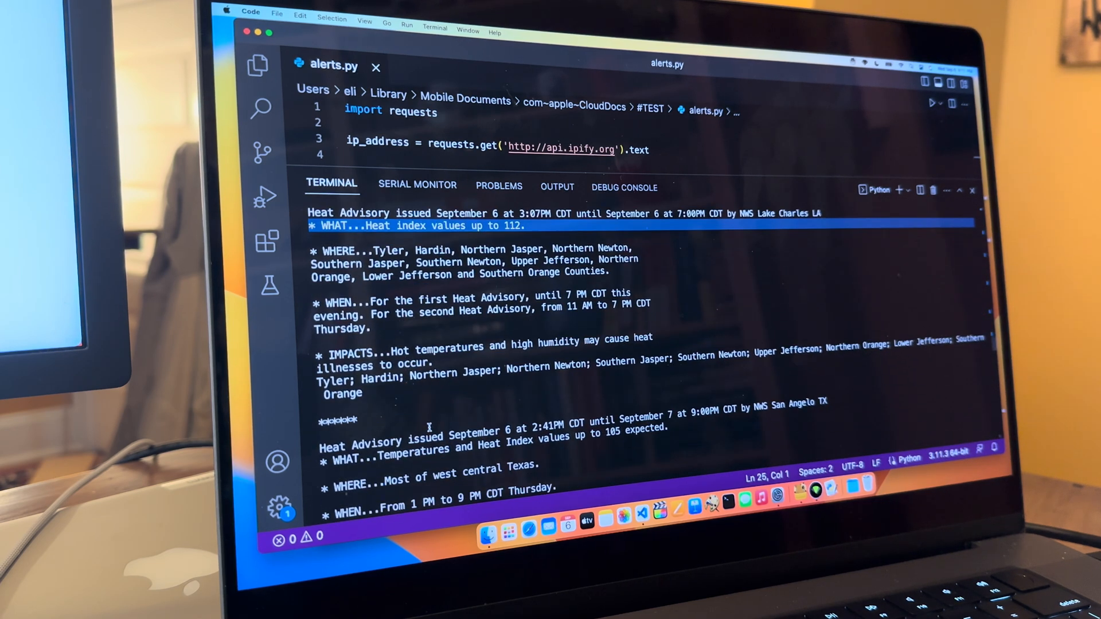
scroll(down, 3)
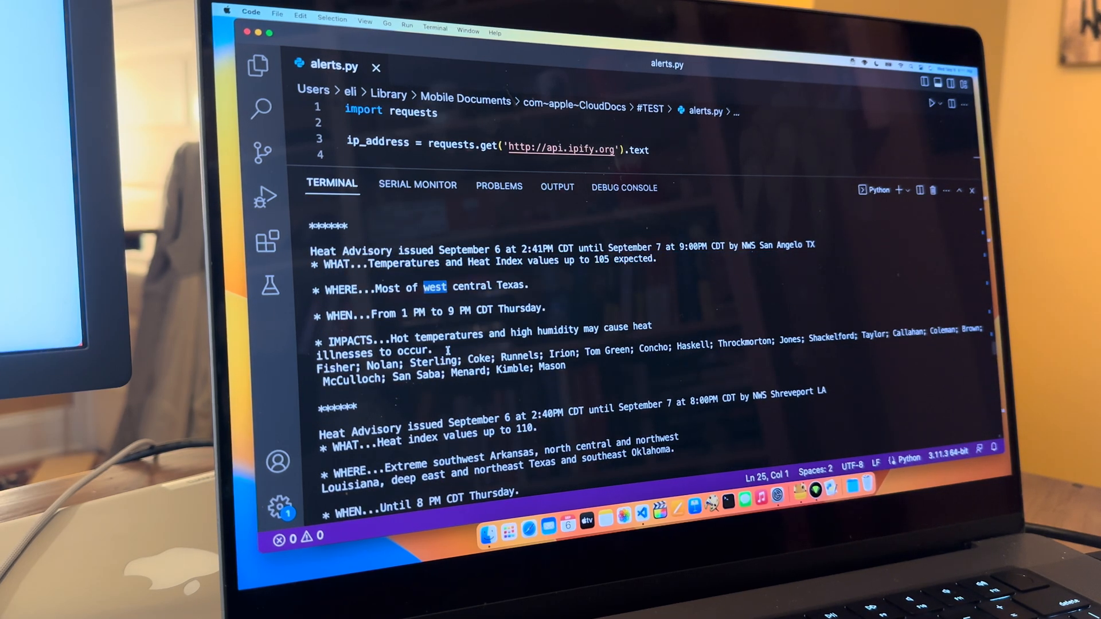
scroll(down, 3)
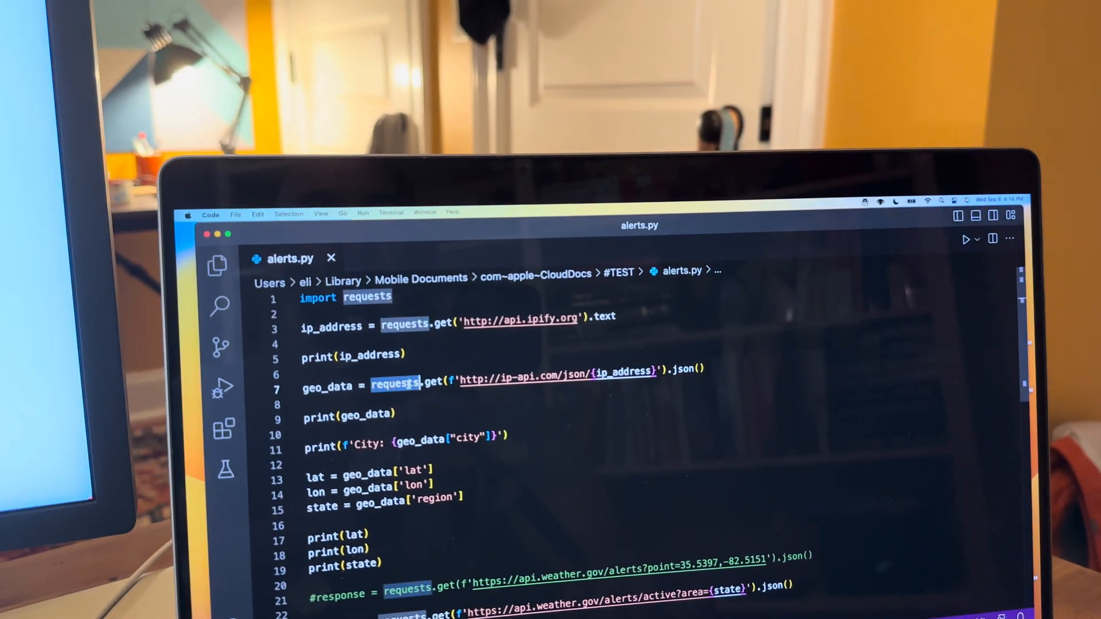
Scroll alerts.py down to the state-based alerts request and the loop printing each alert's fields
scroll(down, 3)
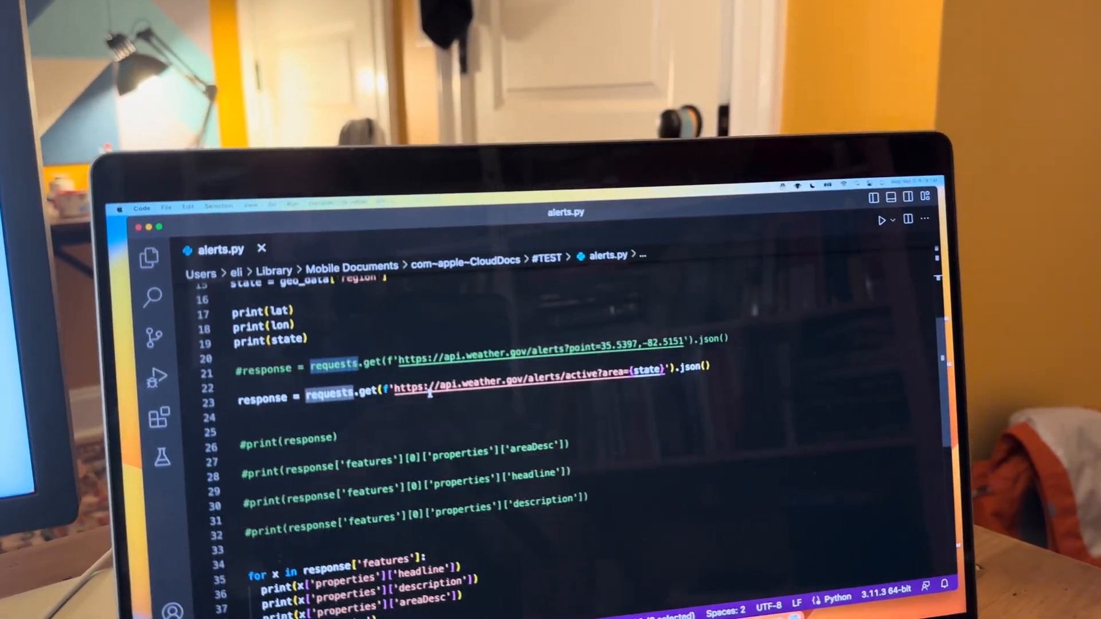